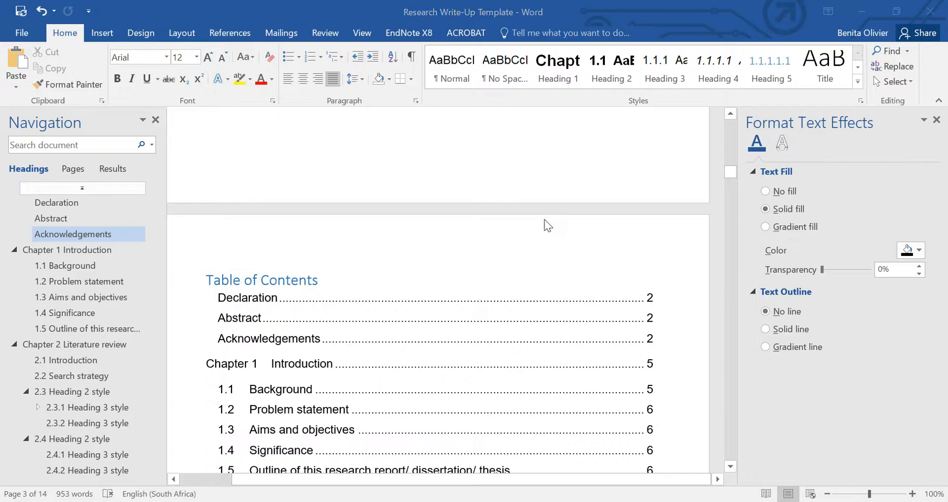
mouse_move(388, 280)
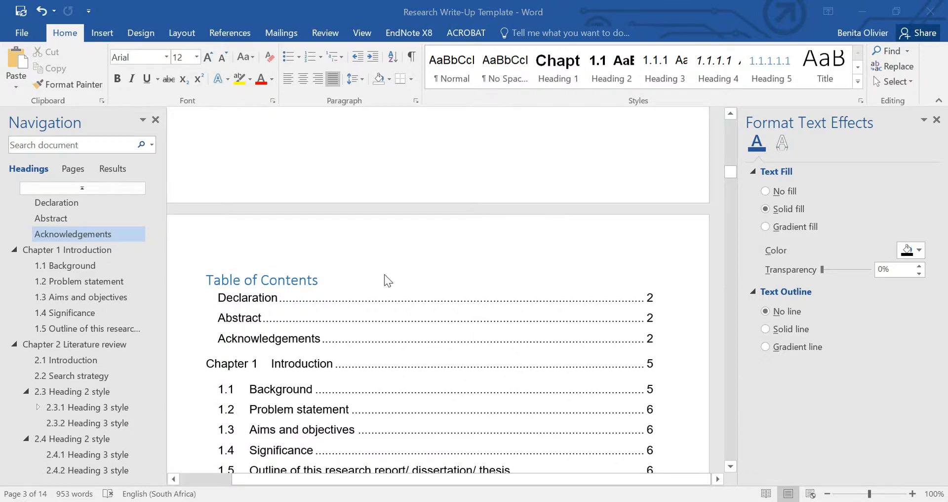
mouse_move(368, 283)
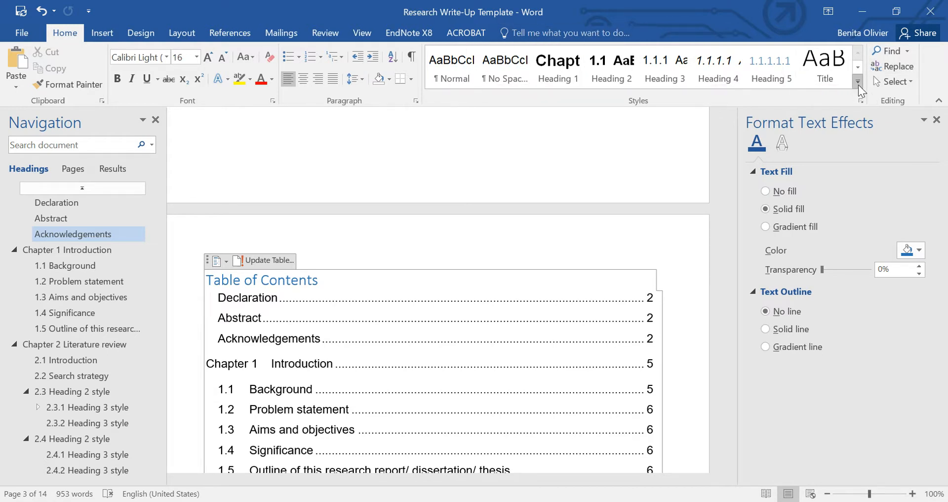
- Modify the TOC Heading style to use Arial font with added paragraph spacing
left_click(858, 84)
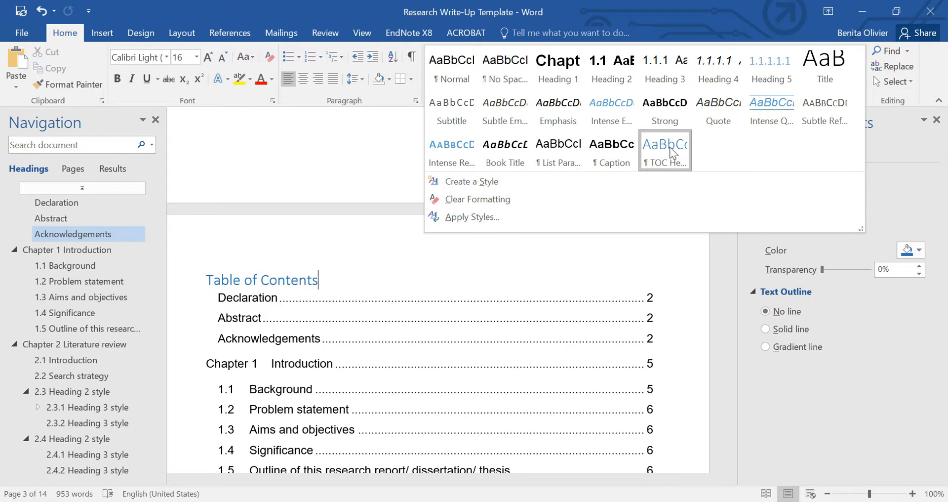
right_click(665, 150)
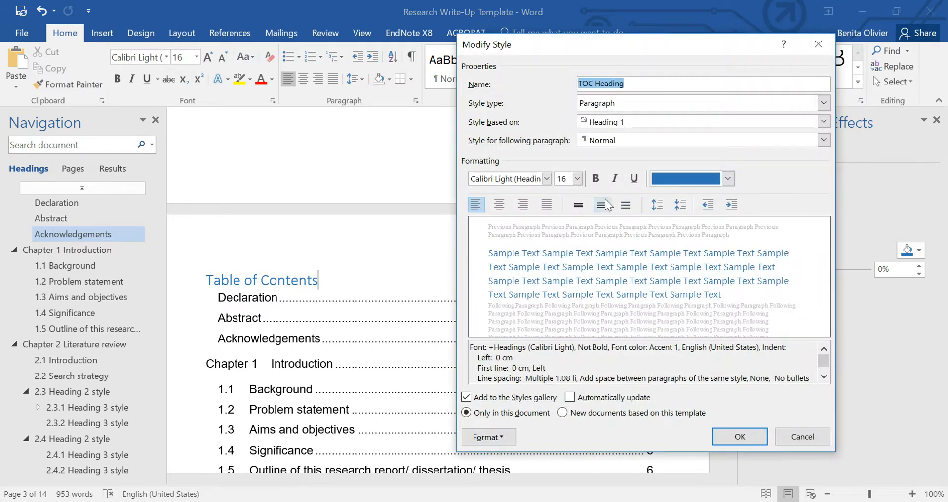
left_click(728, 179)
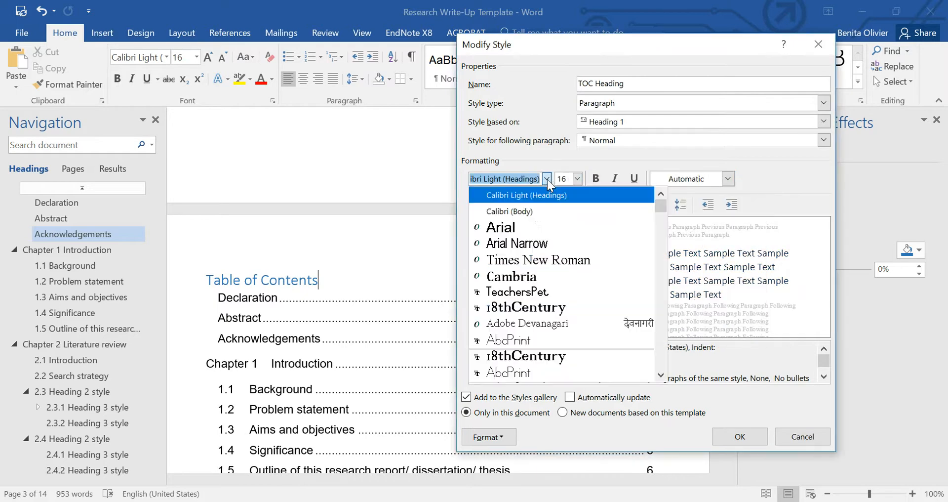
left_click(500, 227)
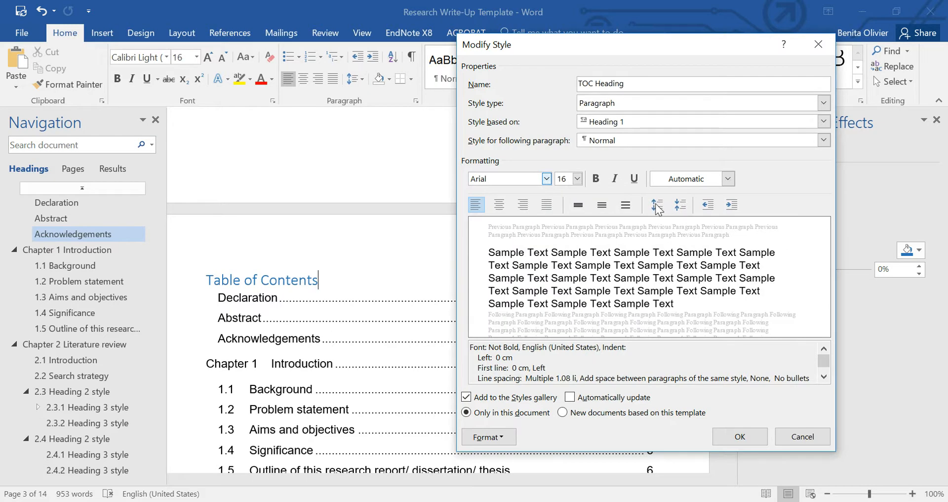
left_click(657, 204)
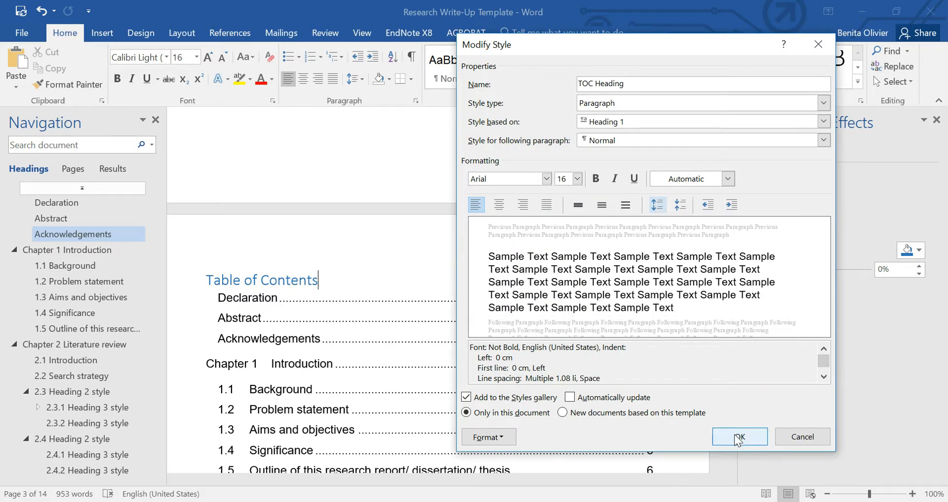
left_click(739, 436)
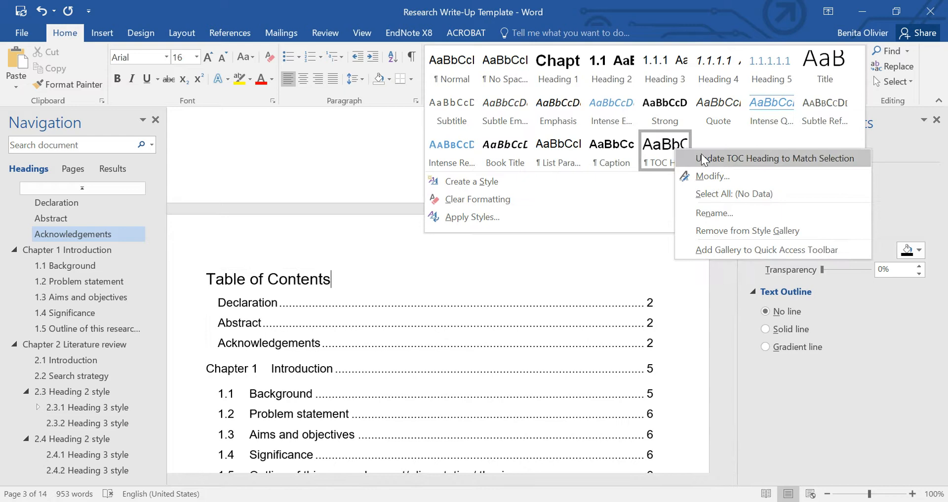
- Set the TOC Heading style to bold at 14 pt
left_click(712, 176)
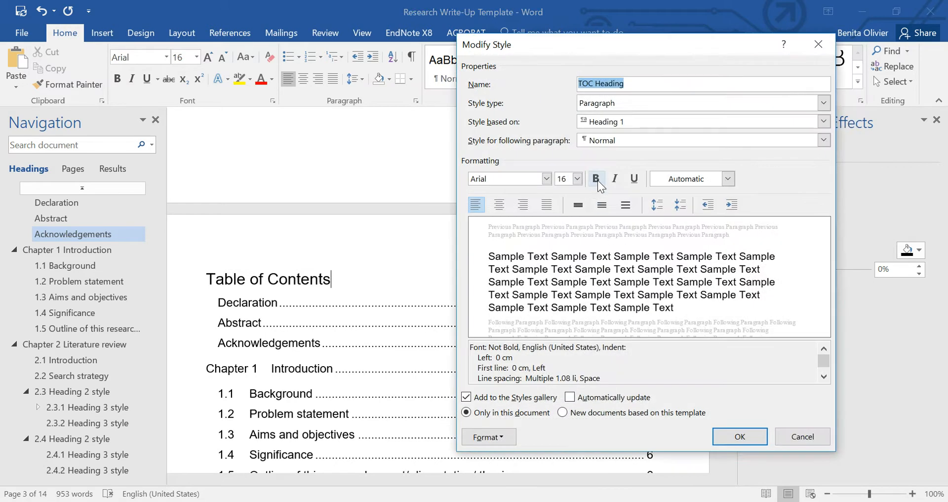
left_click(595, 178)
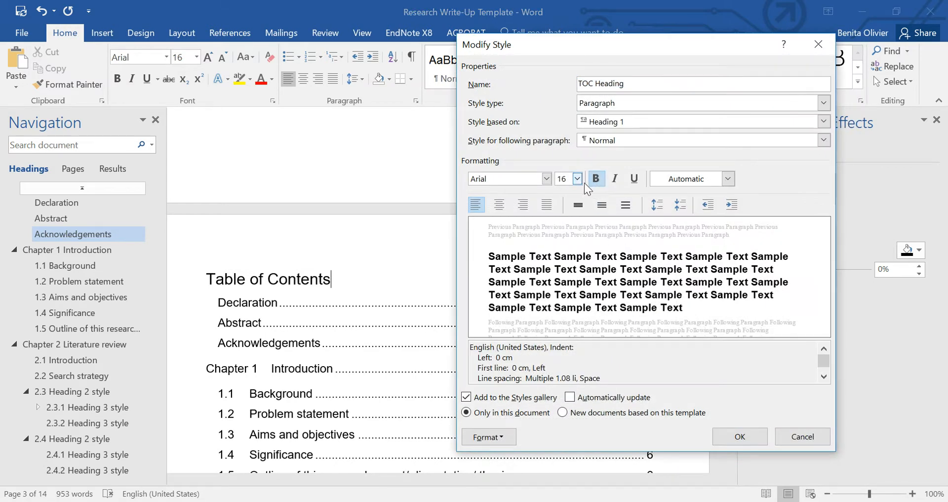
left_click(577, 179)
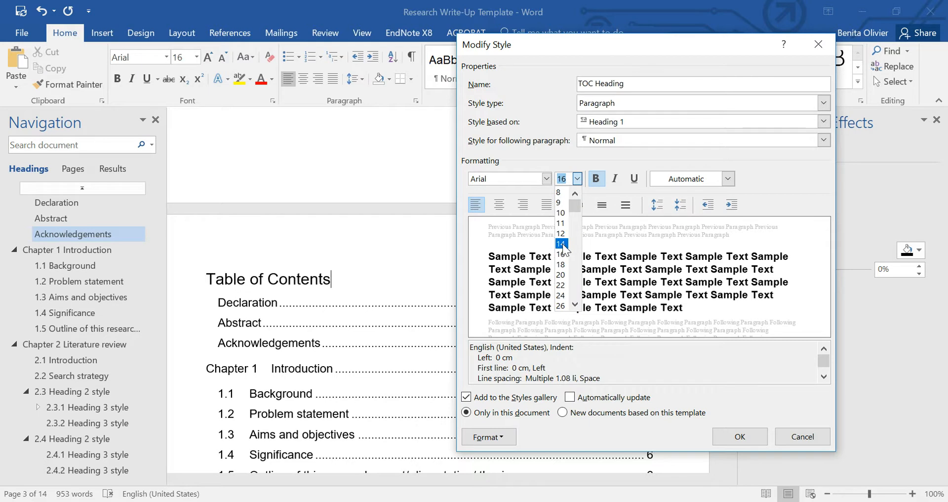
left_click(560, 245)
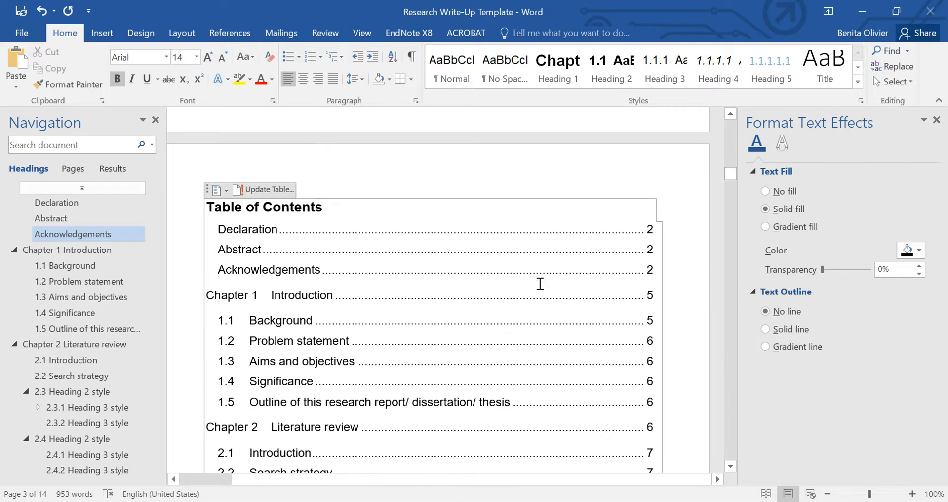
mouse_move(343, 208)
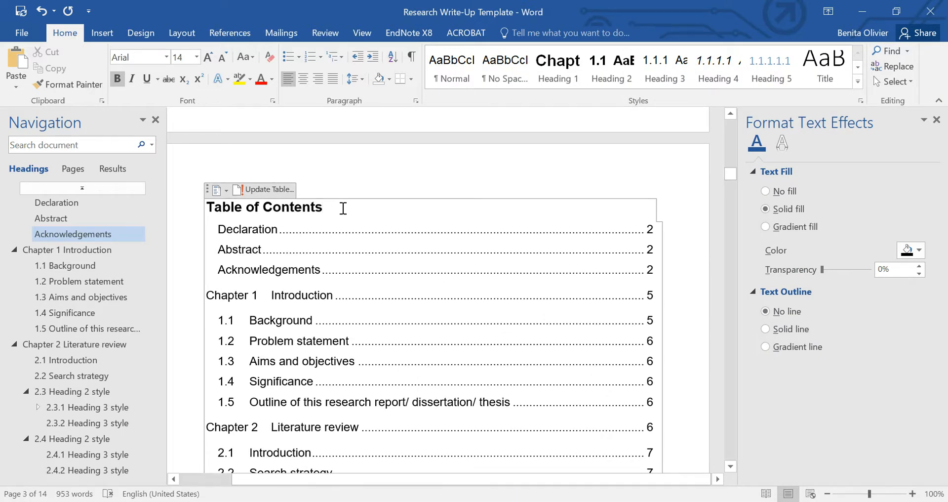